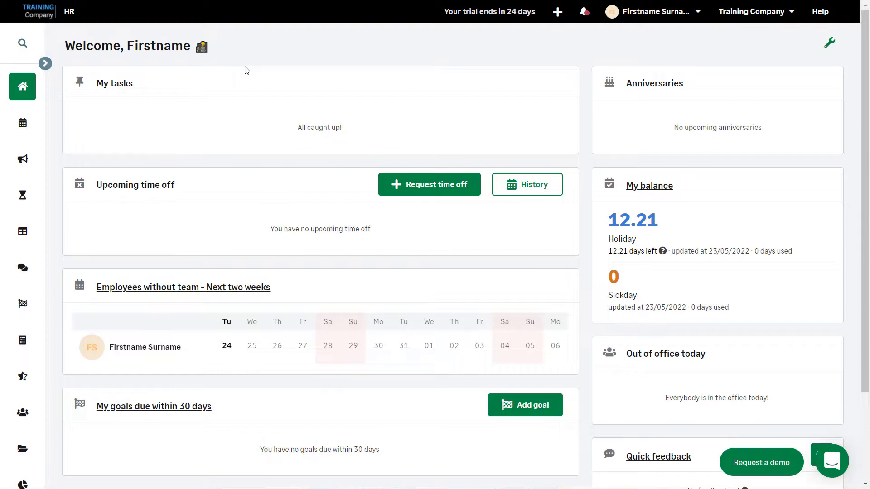
Show the employee Directory and bring up the quick-create menu from the top bar.
{"action": "left_click", "coordinate": [22, 412]}
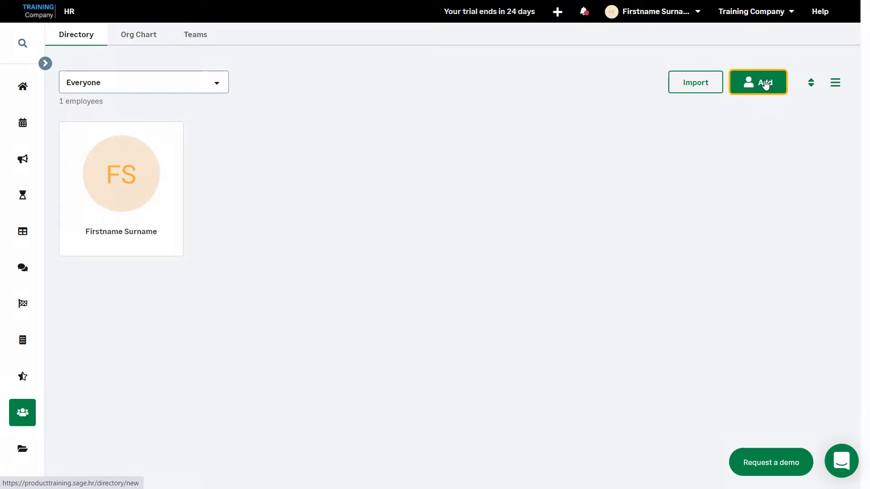
{"action": "mouse_move", "coordinate": [567, 132]}
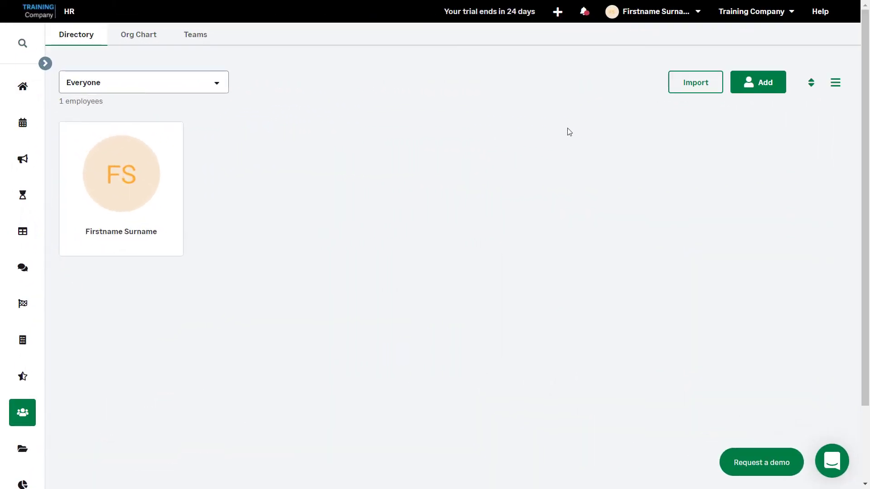
{"action": "left_click", "coordinate": [557, 11]}
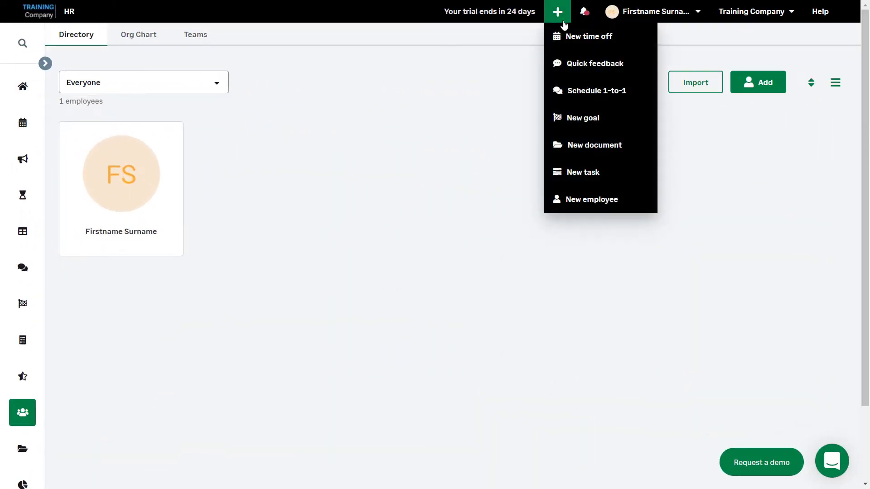
{"action": "mouse_move", "coordinate": [591, 199]}
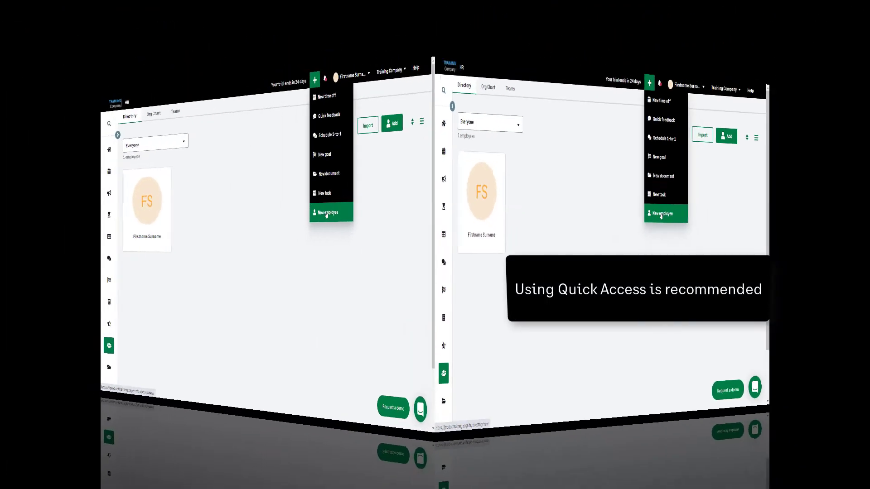
{"action": "left_click", "coordinate": [664, 213]}
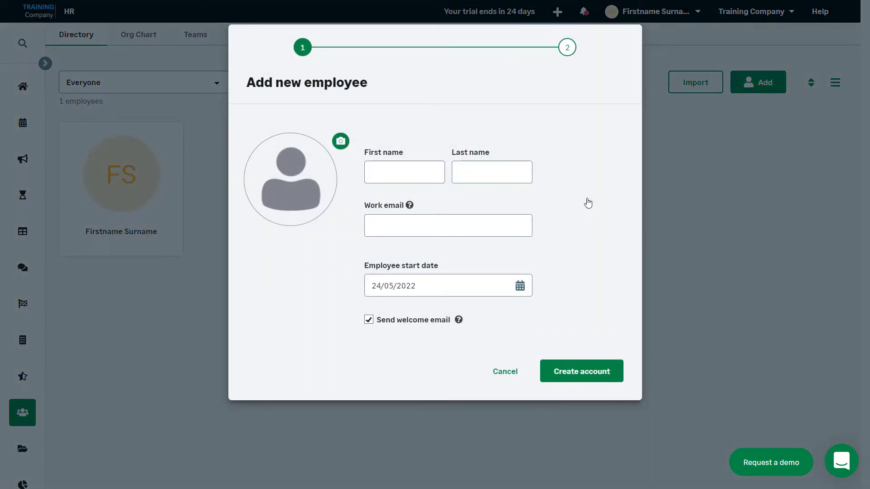
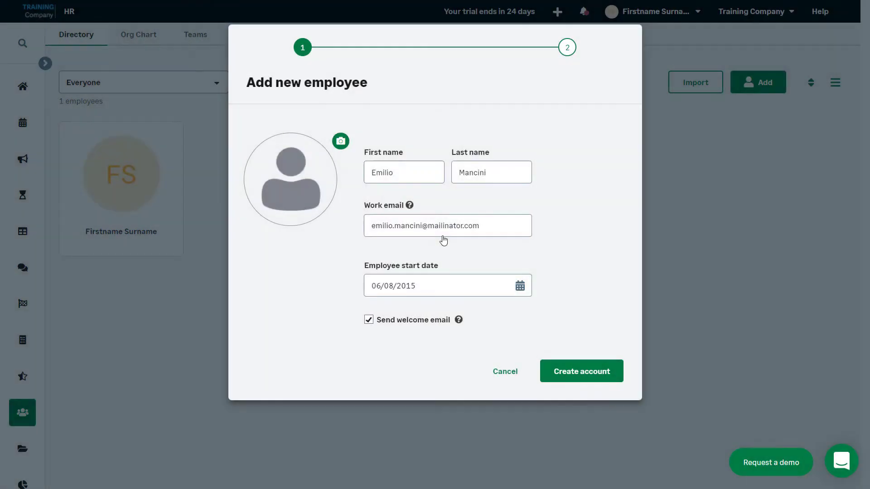
{"action": "mouse_move", "coordinate": [386, 305]}
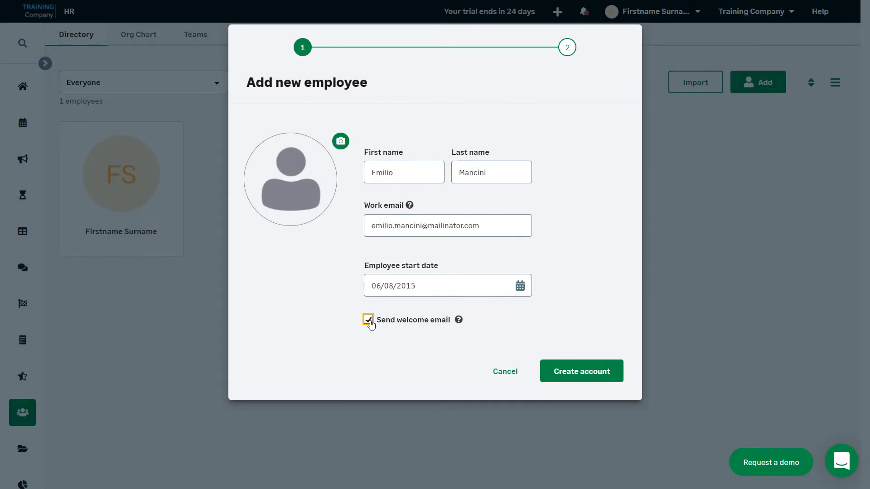
{"action": "left_click", "coordinate": [369, 320]}
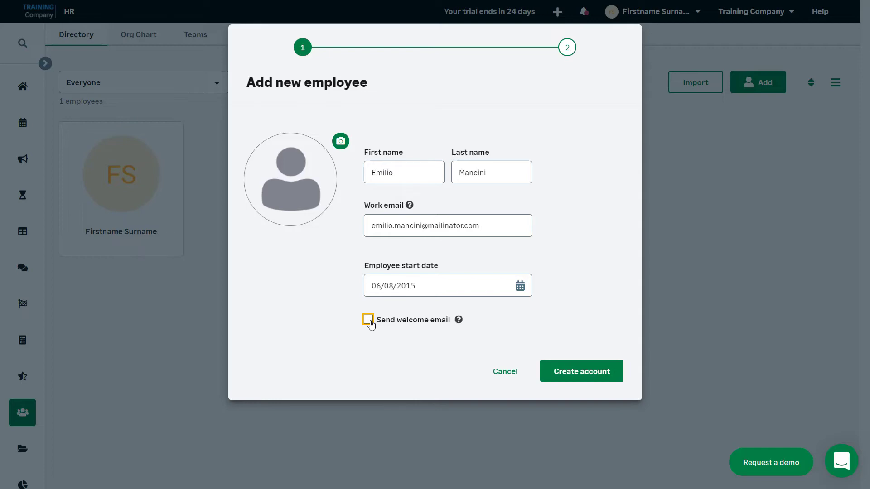
{"action": "left_click", "coordinate": [581, 371]}
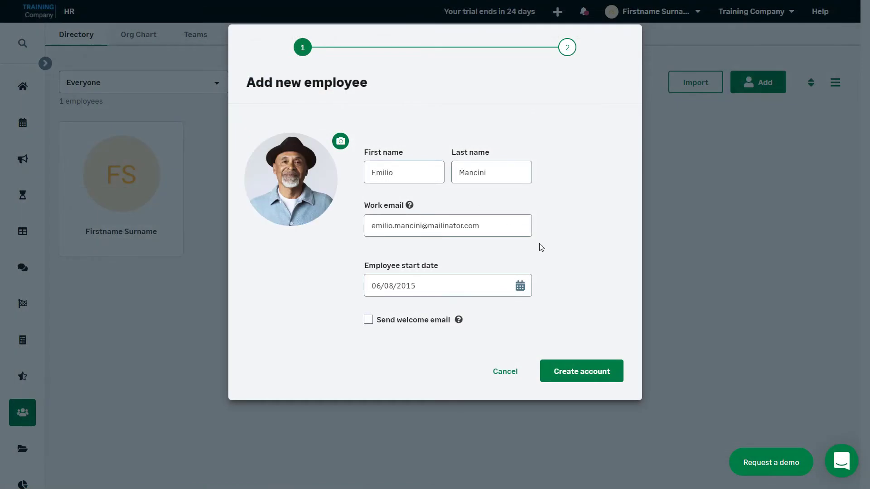
{"action": "left_click", "coordinate": [580, 372]}
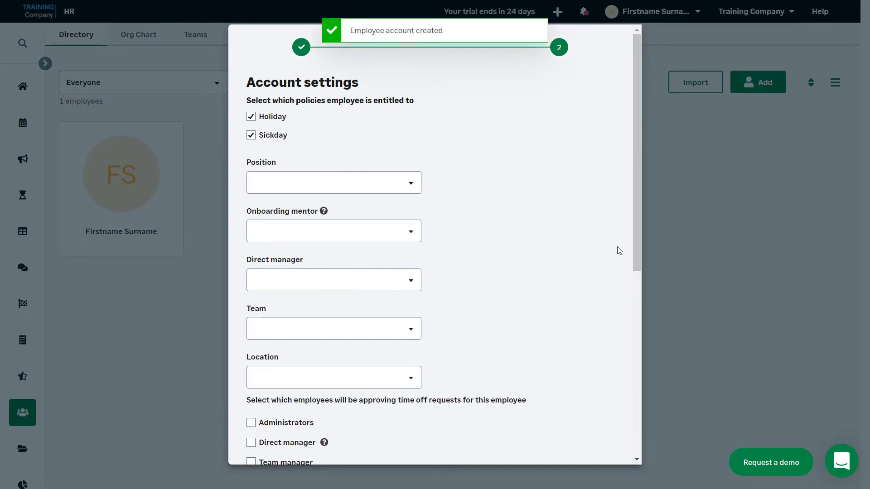
Create and assign the new position Studio Manager for the employee.
{"action": "left_click", "coordinate": [251, 135]}
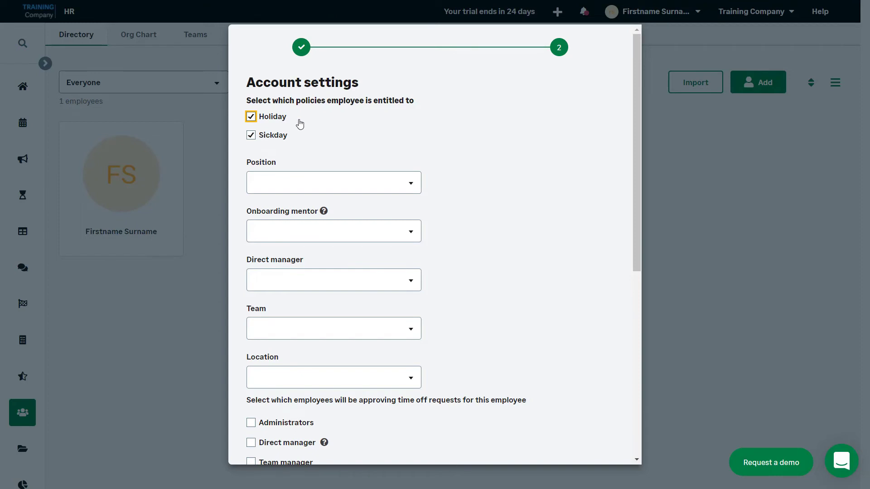
{"action": "left_click", "coordinate": [332, 182]}
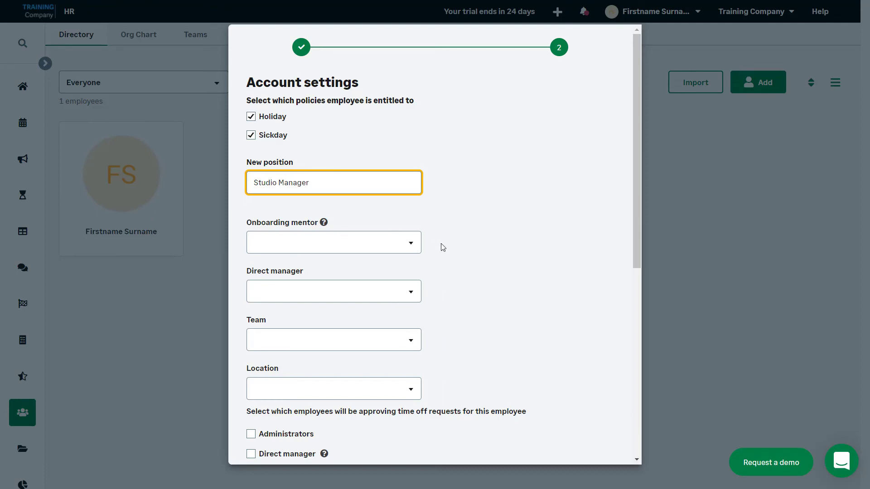
{"action": "scroll", "scroll_direction": "down", "scroll_amount": 3}
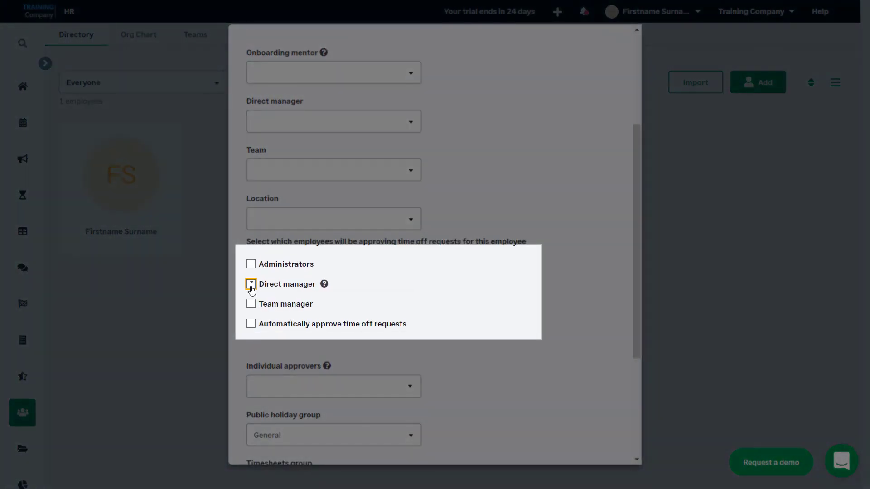
Make the direct manager the time-off approver and save the account settings.
{"action": "left_click", "coordinate": [251, 283]}
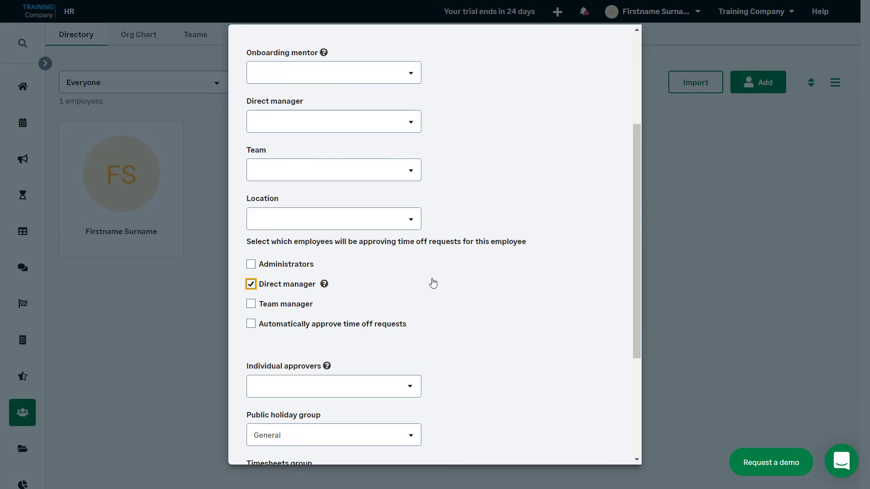
{"action": "scroll", "scroll_direction": "down", "scroll_amount": 3}
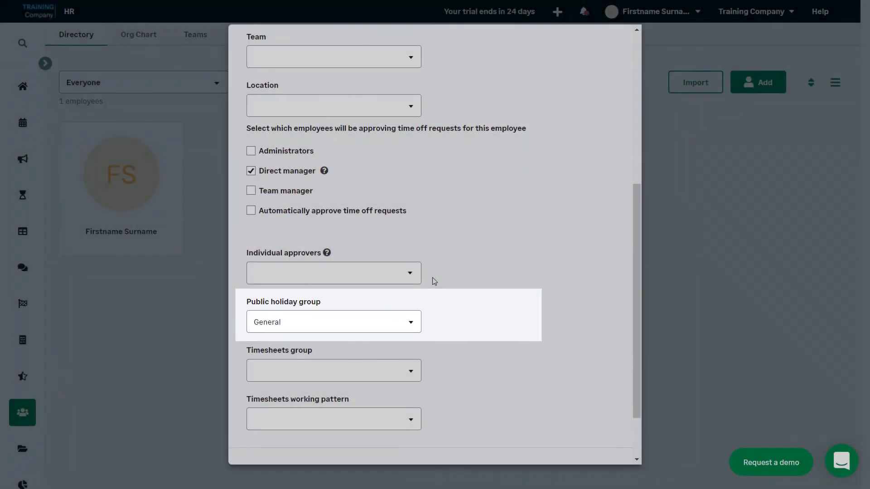
{"action": "left_click", "coordinate": [583, 435]}
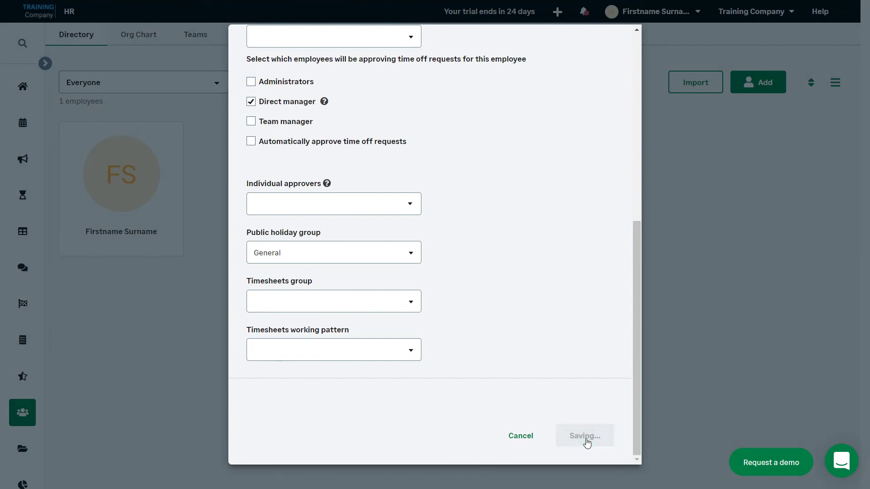